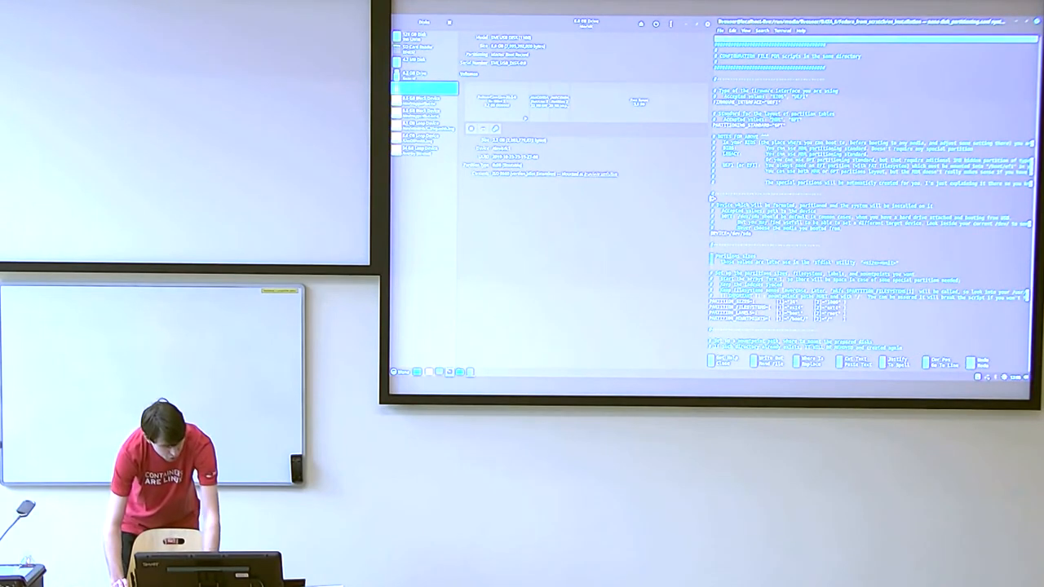
# - Clear the device configuration output, leaving a fresh command prompt
pyautogui.scroll(-3)
pyautogui.write('sh')
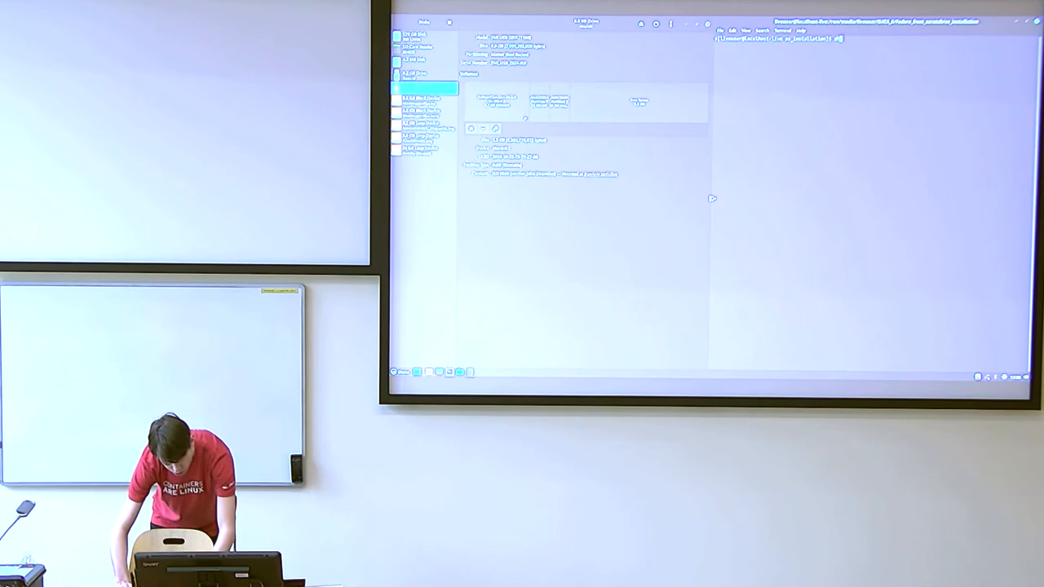
pyautogui.press('Return')
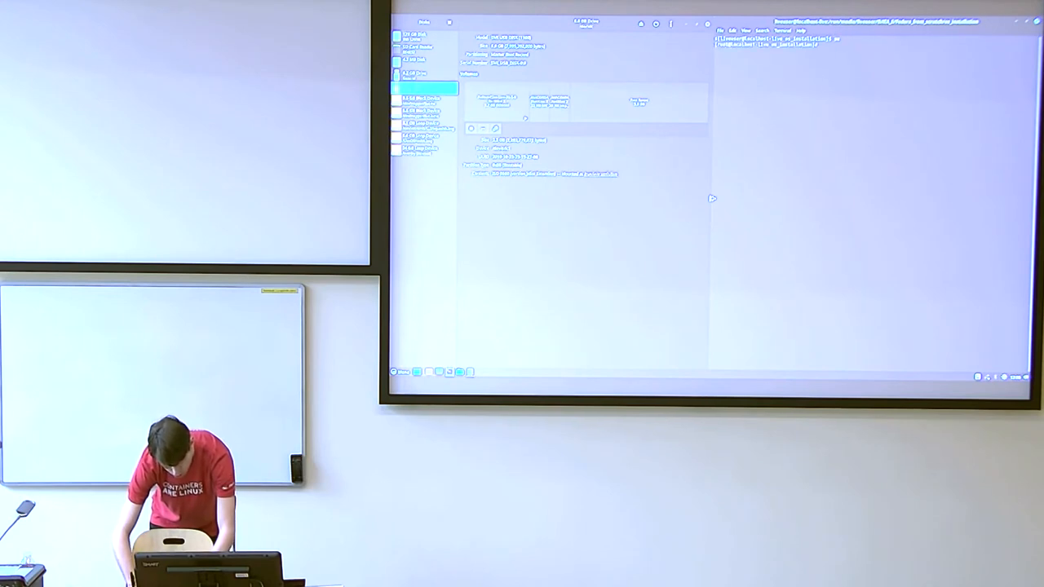